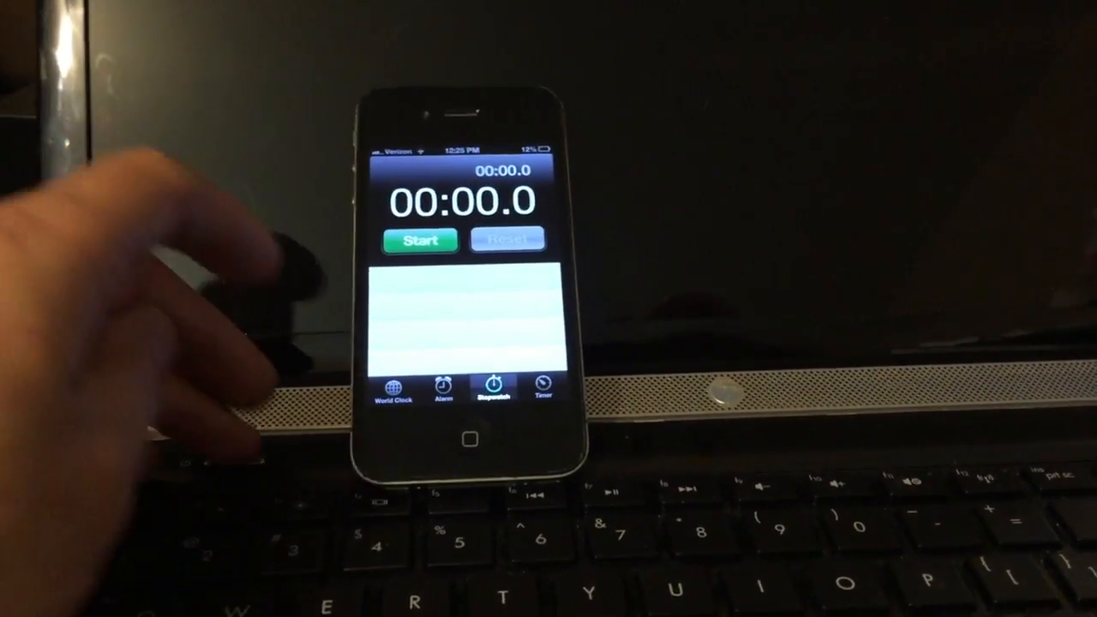
Start the stopwatch from zero as the laptop powers on from the hard drive.
{"action": "left_click", "coordinate": [418, 239]}
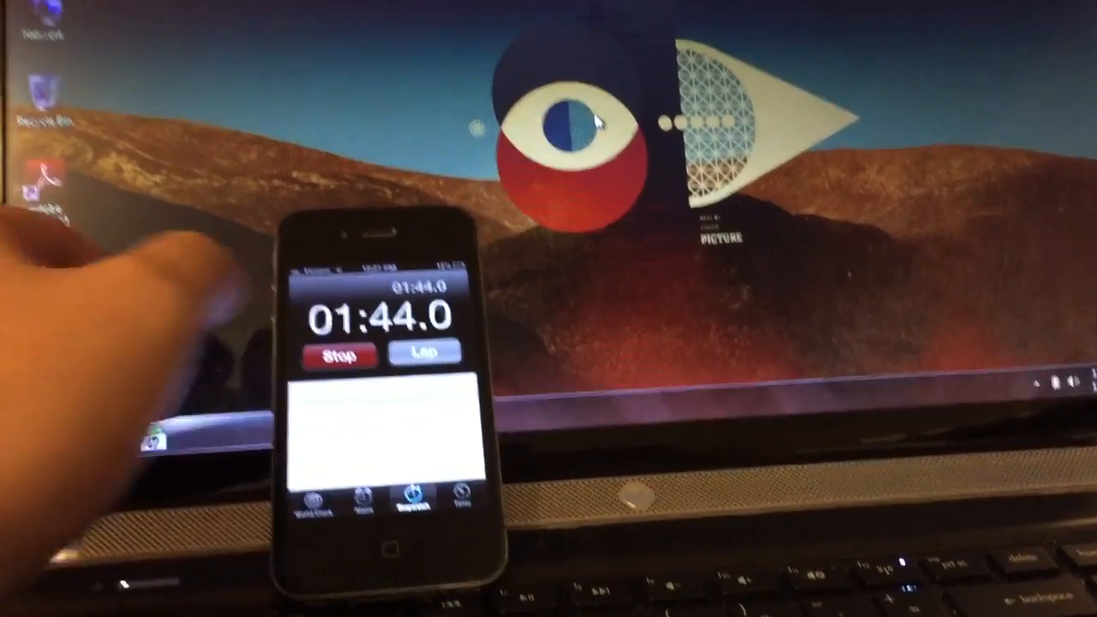
Stop at 1:44 once the desktop loads, then restart from zero for the SSD boot.
{"action": "left_click", "coordinate": [336, 355]}
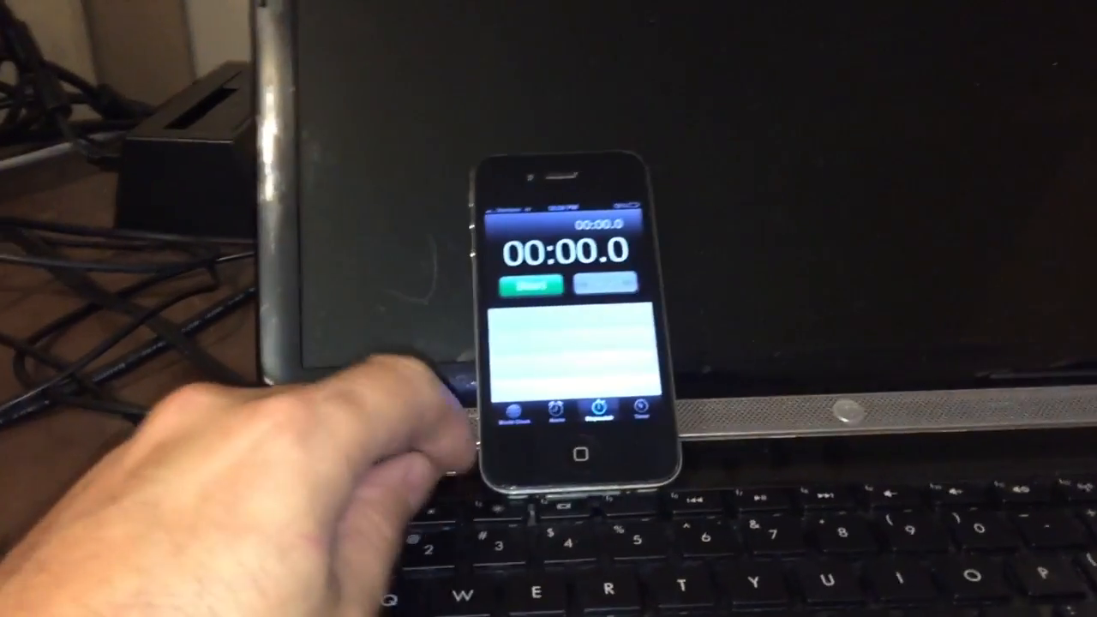
{"action": "left_click", "coordinate": [529, 282]}
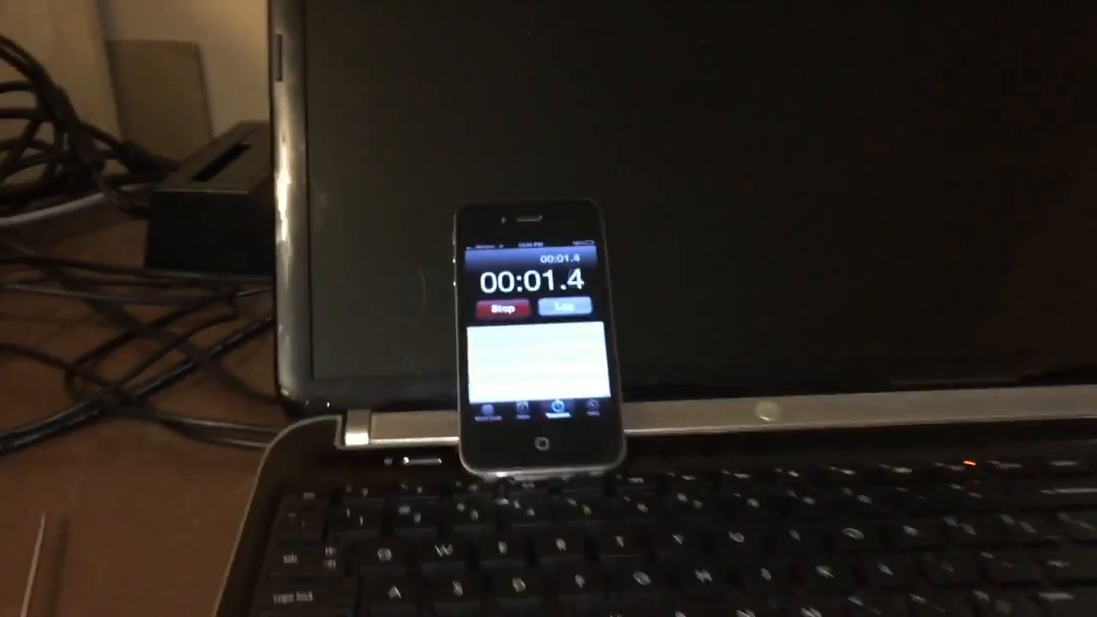